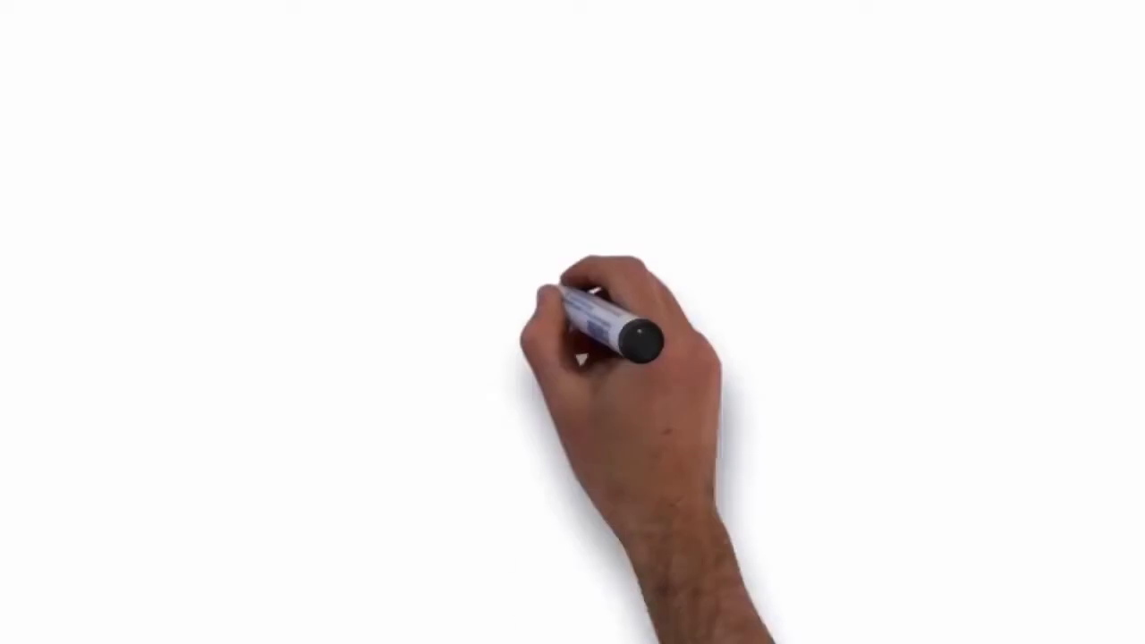
{"action": "left_click_drag", "start_coordinate": [568, 62], "coordinate": [568, 616]}
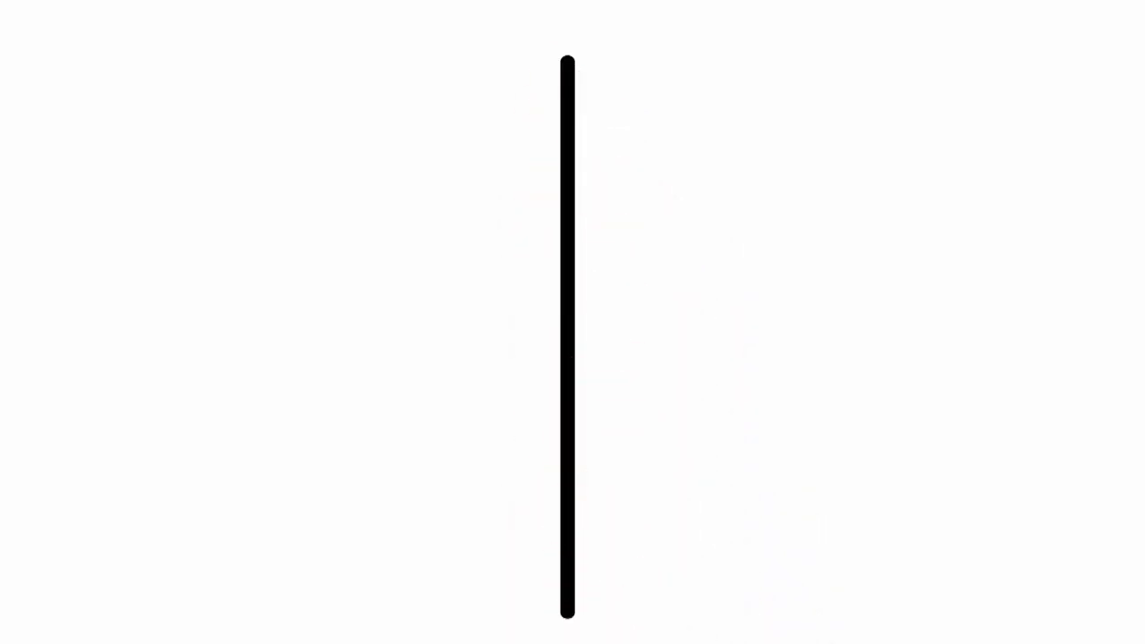